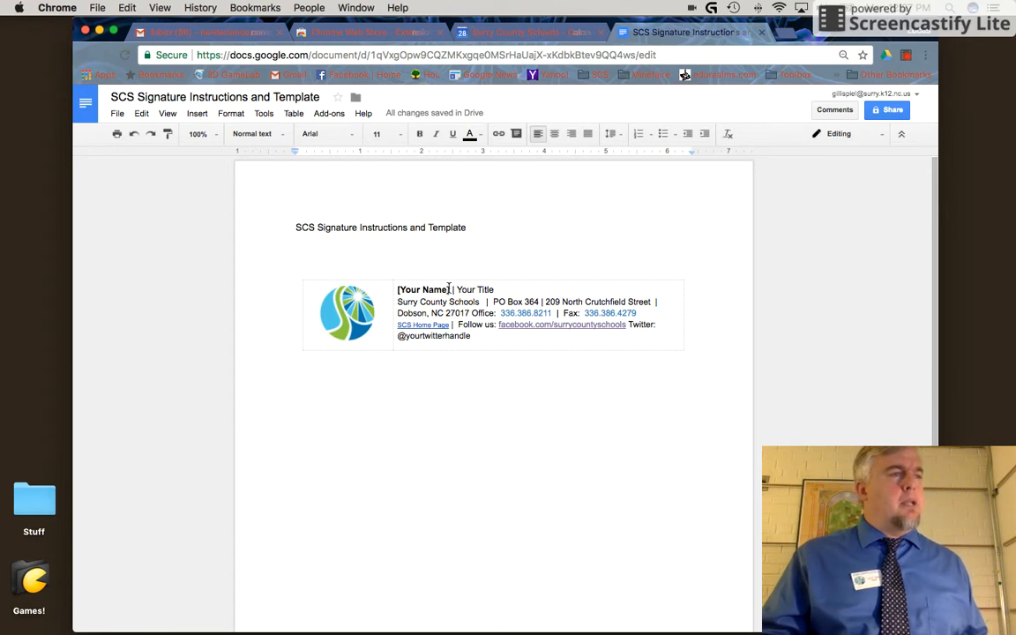
Step: Replace the placeholders with 'Lucas Gillispi' and 'Director of Academic and Digital Learning'
{"action": "double_click", "coordinate": [424, 289]}
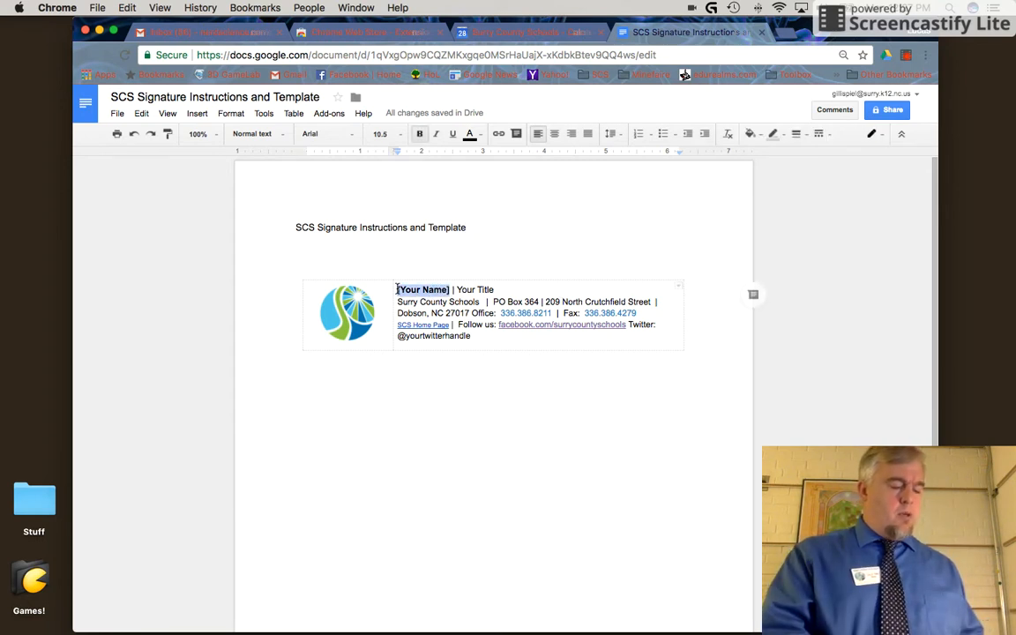
{"action": "type", "text": "Lucas Gillispie |"}
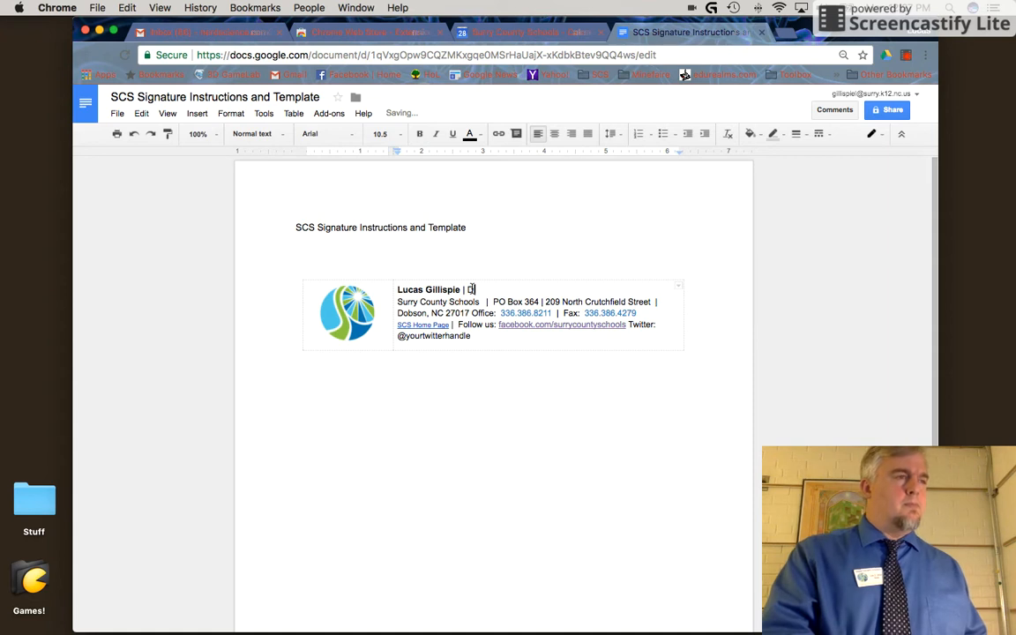
{"action": "type", "text": "Director of Academic and Di"}
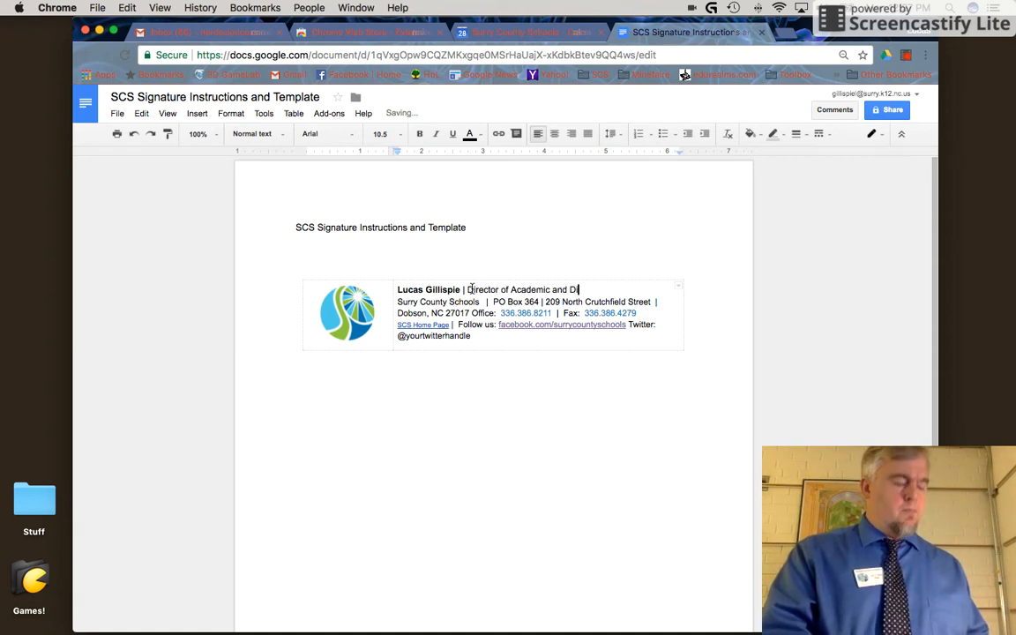
{"action": "type", "text": "gital Learning"}
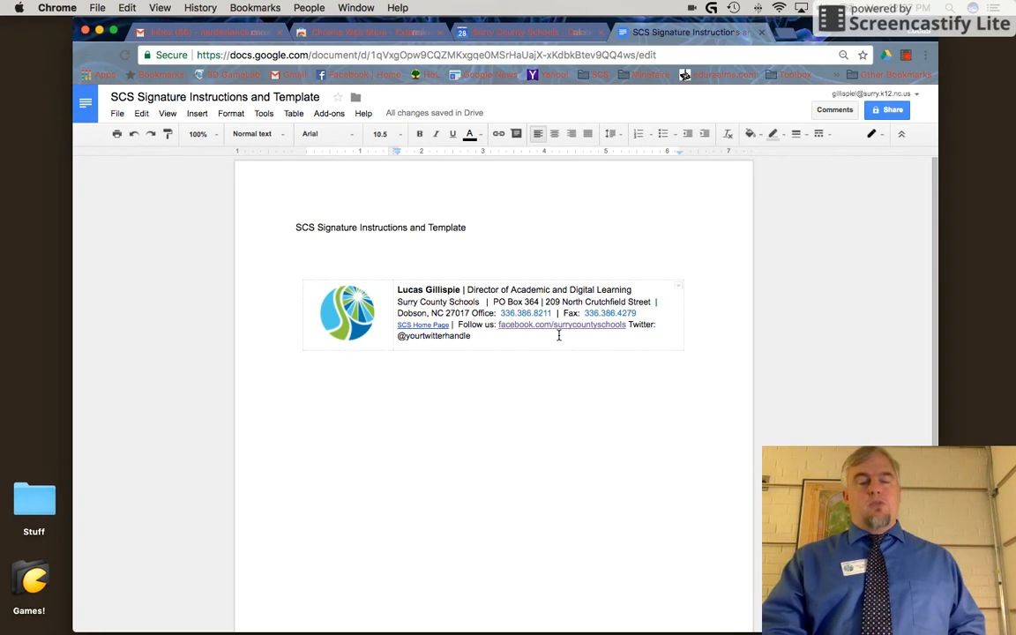
{"action": "double_click", "coordinate": [434, 335]}
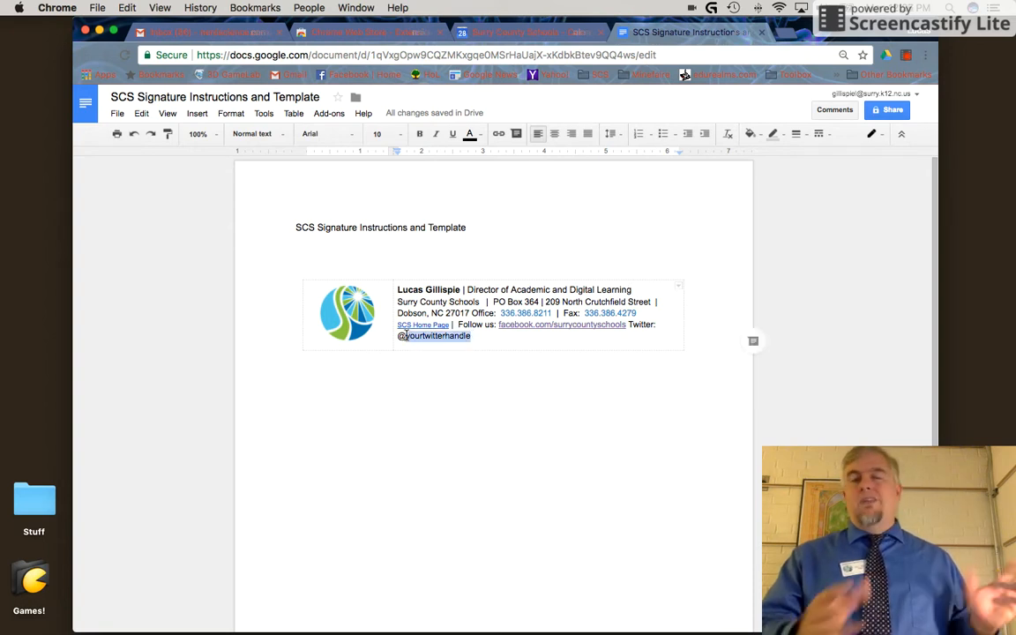
{"action": "type", "text": "@lucasgillispie"}
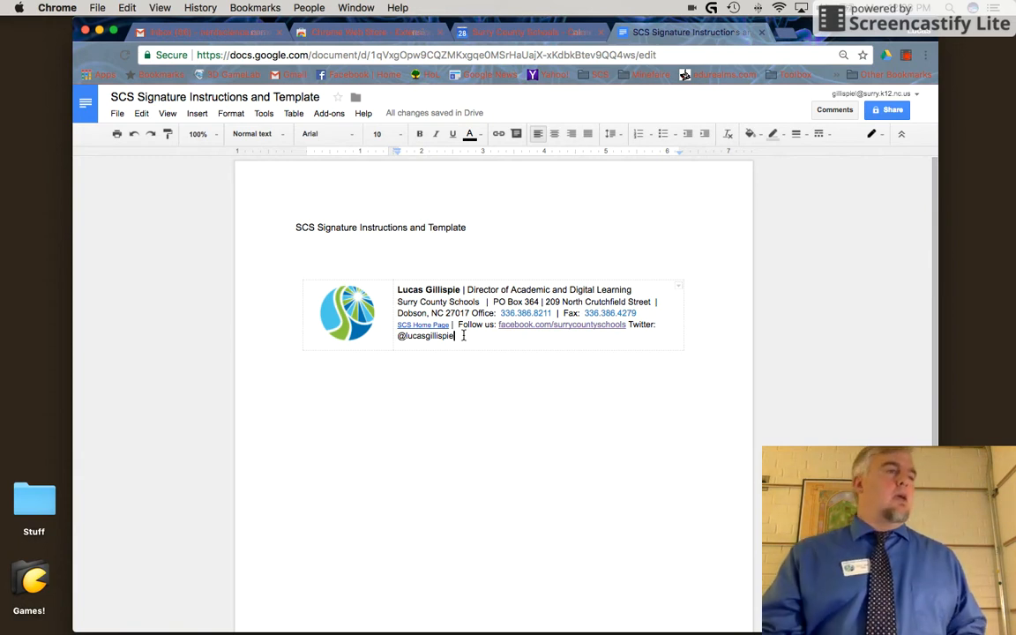
{"action": "double_click", "coordinate": [427, 336]}
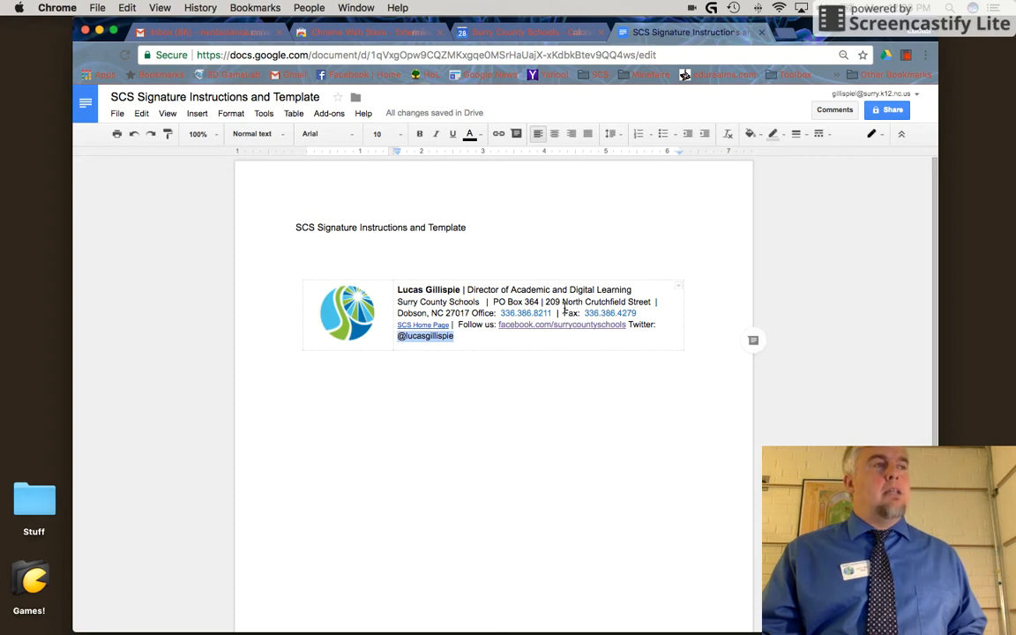
{"action": "mouse_move", "coordinate": [498, 135]}
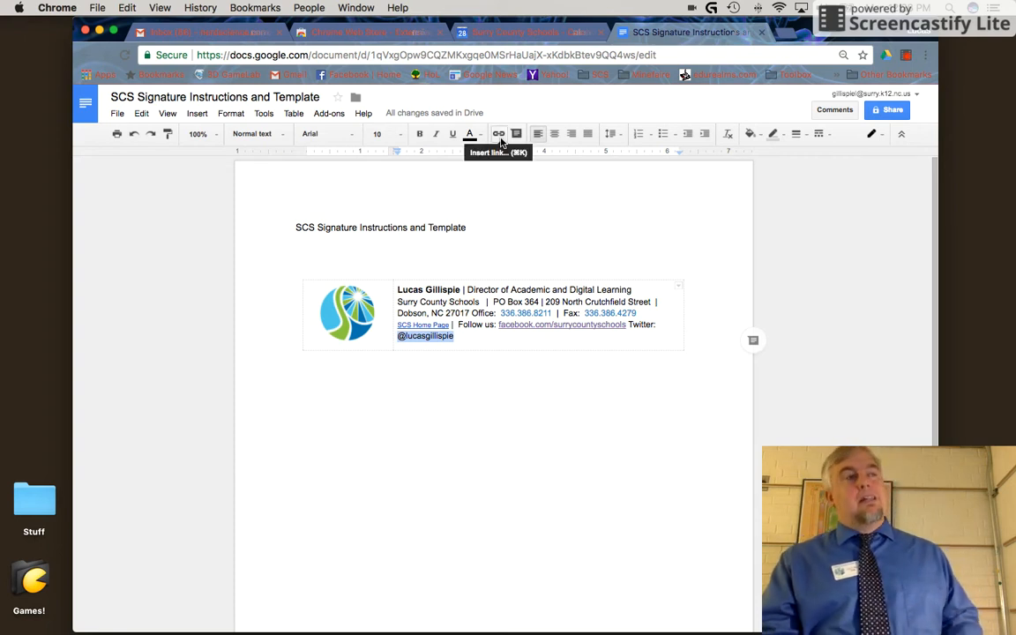
{"action": "left_click", "coordinate": [498, 135]}
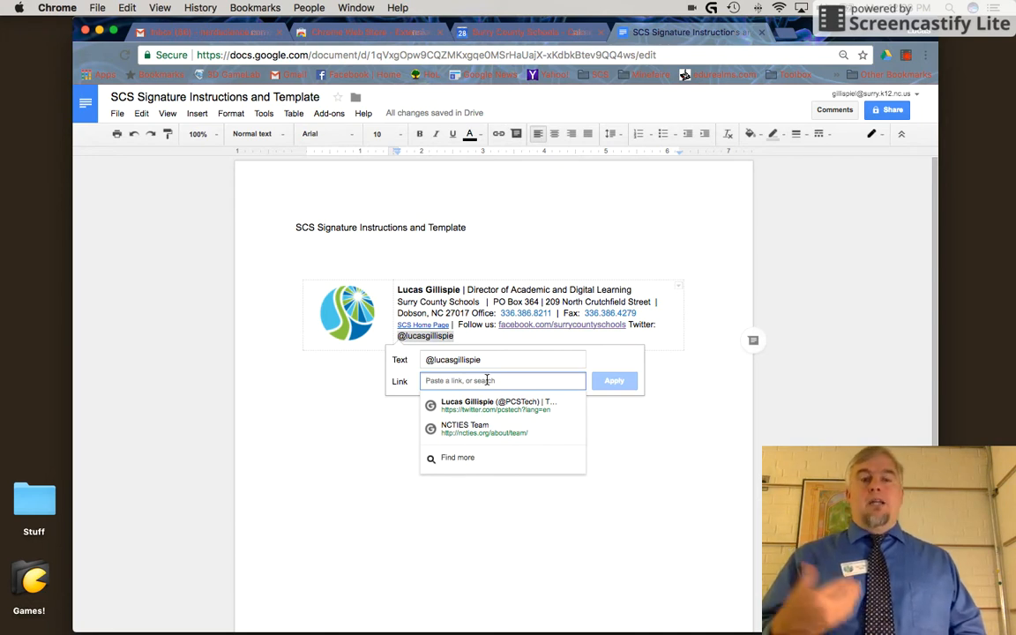
{"action": "type", "text": "h"}
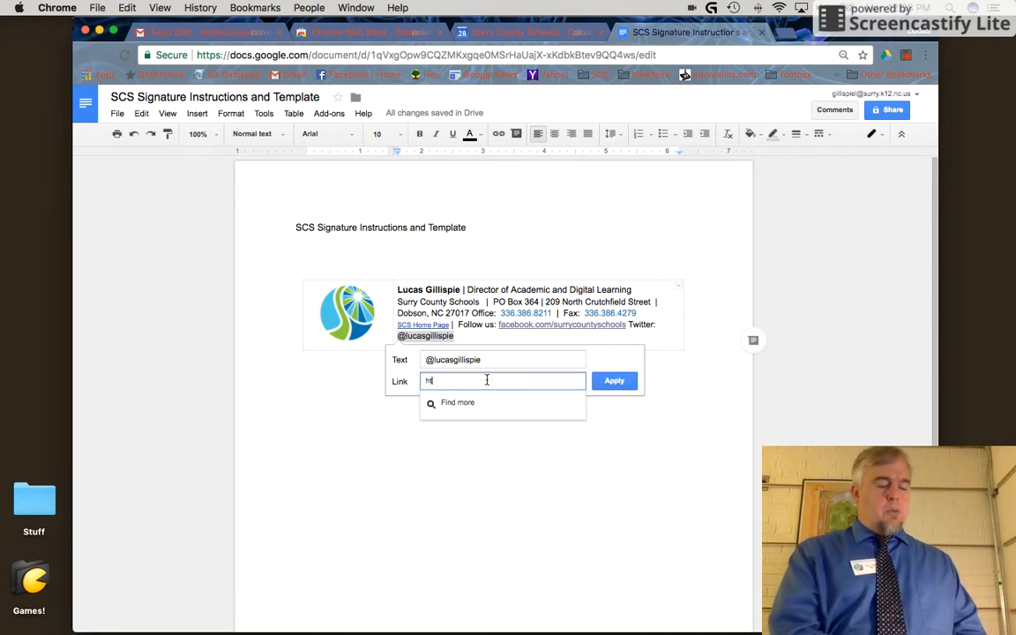
{"action": "type", "text": "ttp://"}
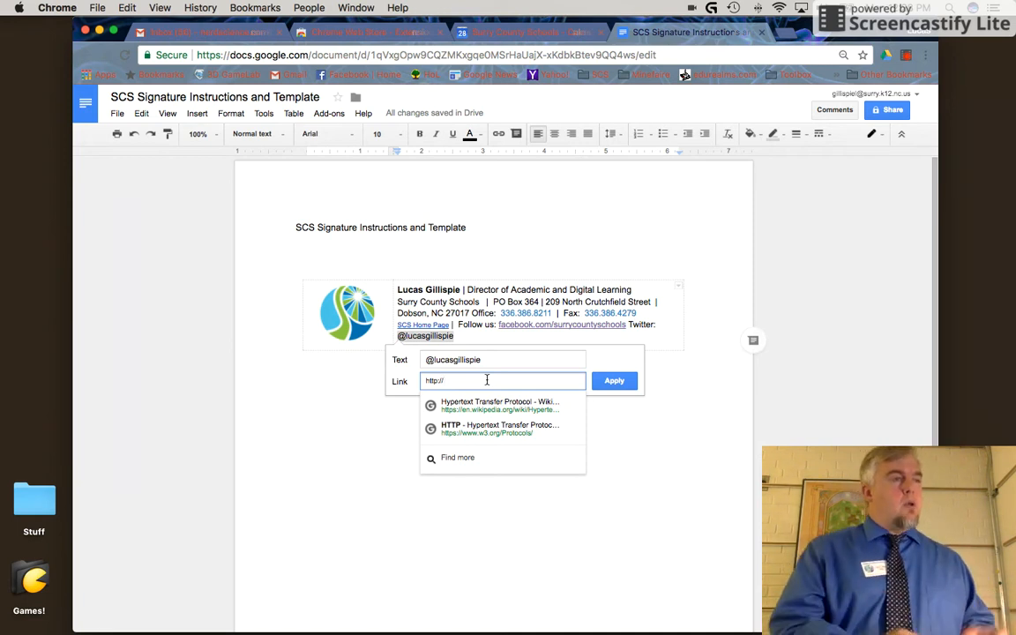
{"action": "type", "text": "www.twitter.com/lucasgillispie"}
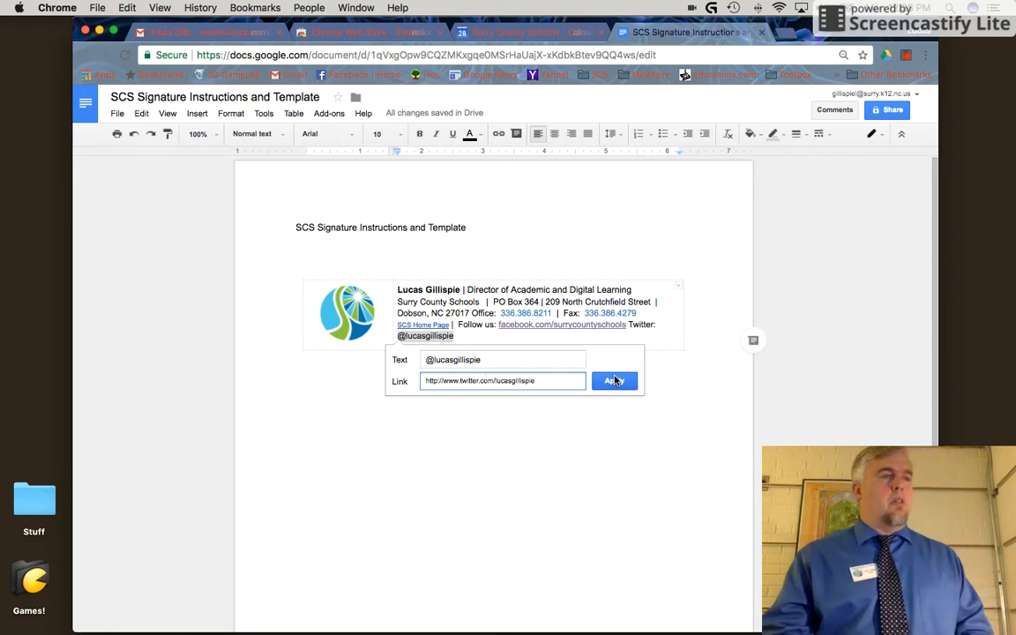
{"action": "left_click", "coordinate": [614, 381]}
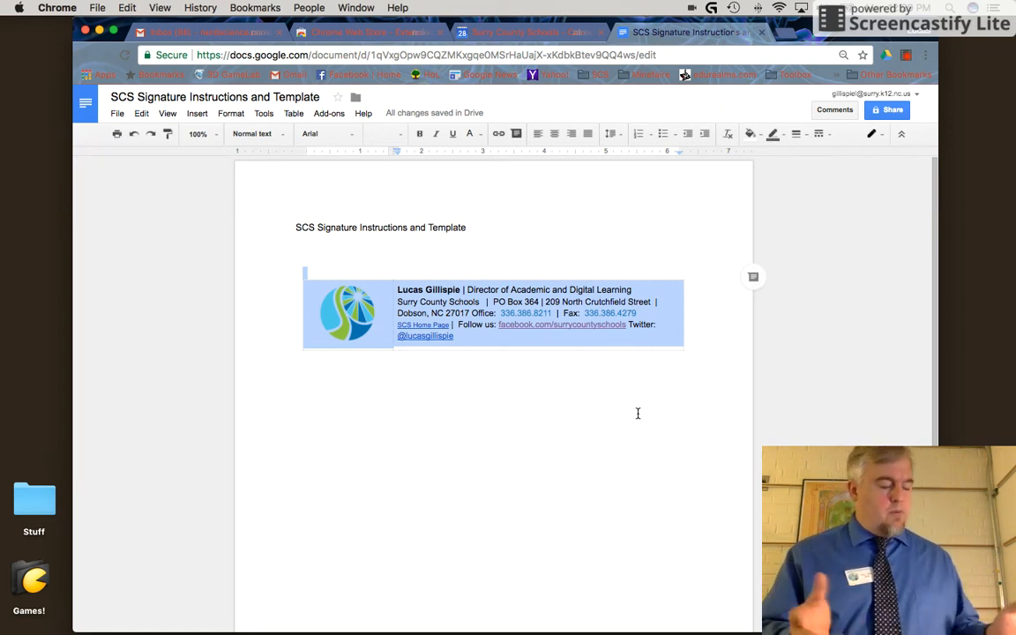
{"action": "mouse_move", "coordinate": [204, 164]}
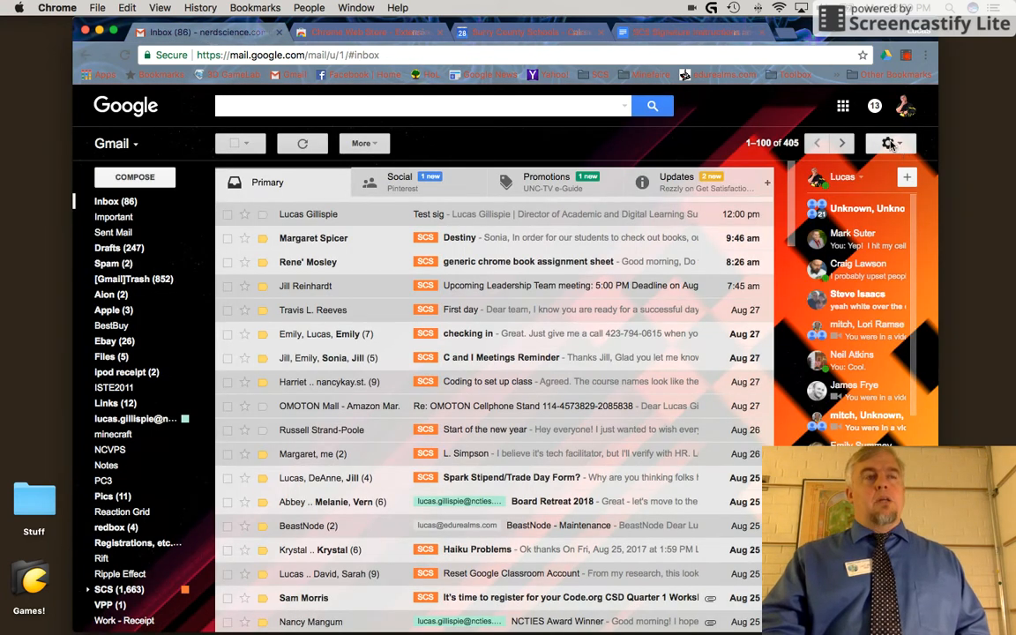
Step: Reach Gmail's general settings page from the gear menu
{"action": "left_click", "coordinate": [889, 143]}
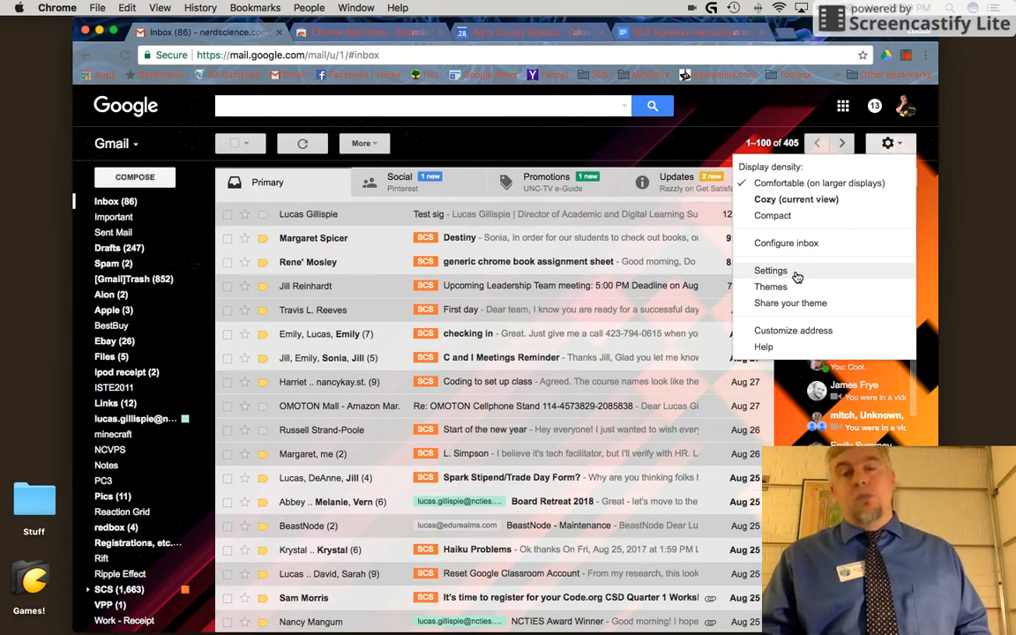
{"action": "left_click", "coordinate": [769, 270]}
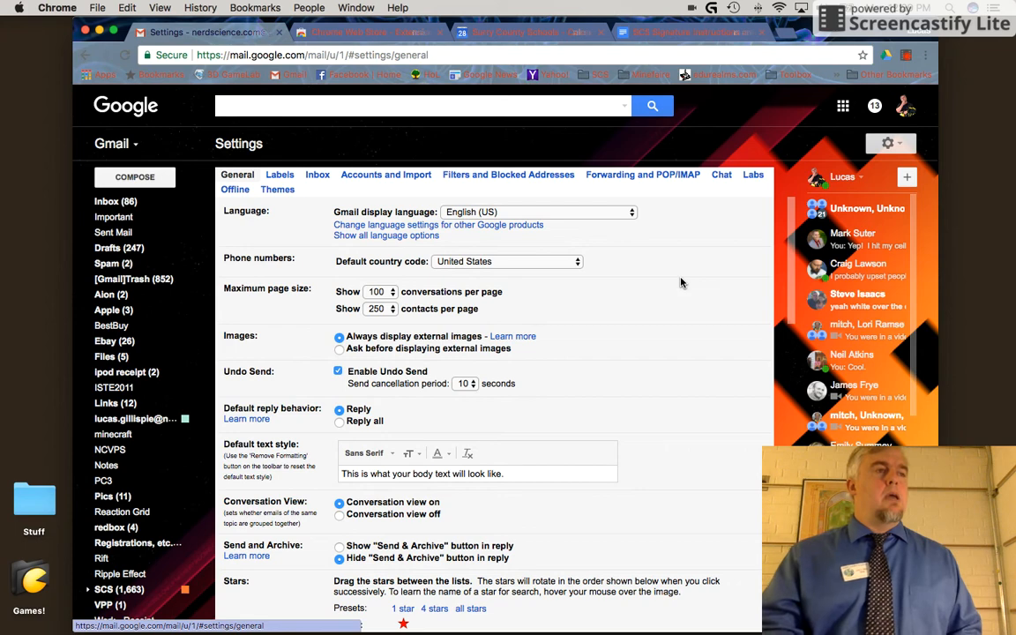
Step: Paste the signature into the Signature box and save the changes
{"action": "scroll", "scroll_direction": "down", "scroll_amount": 3}
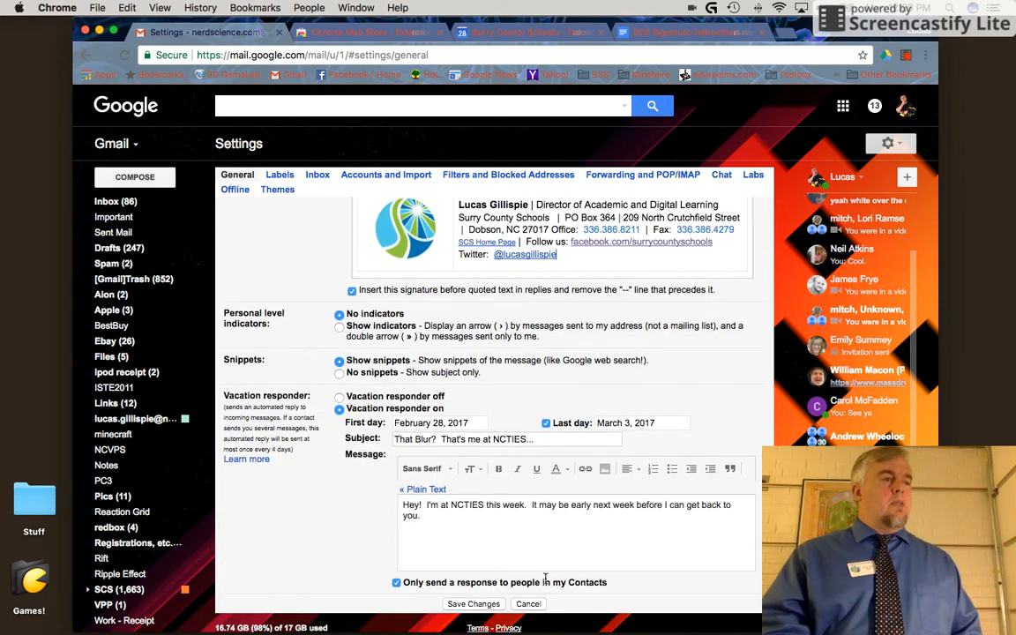
{"action": "scroll", "scroll_direction": "down", "scroll_amount": 3}
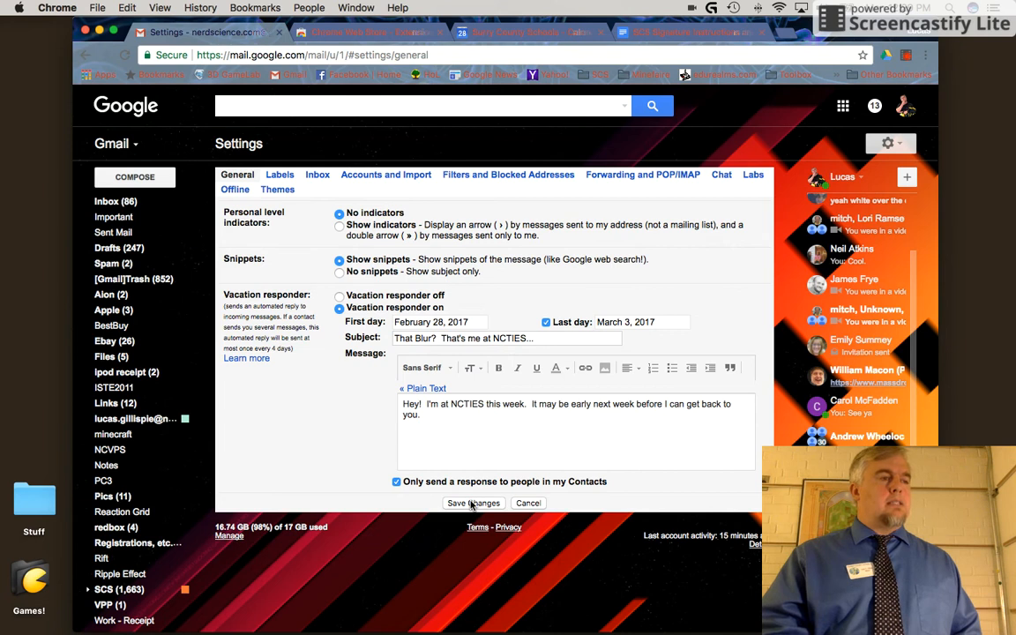
{"action": "left_click", "coordinate": [473, 503]}
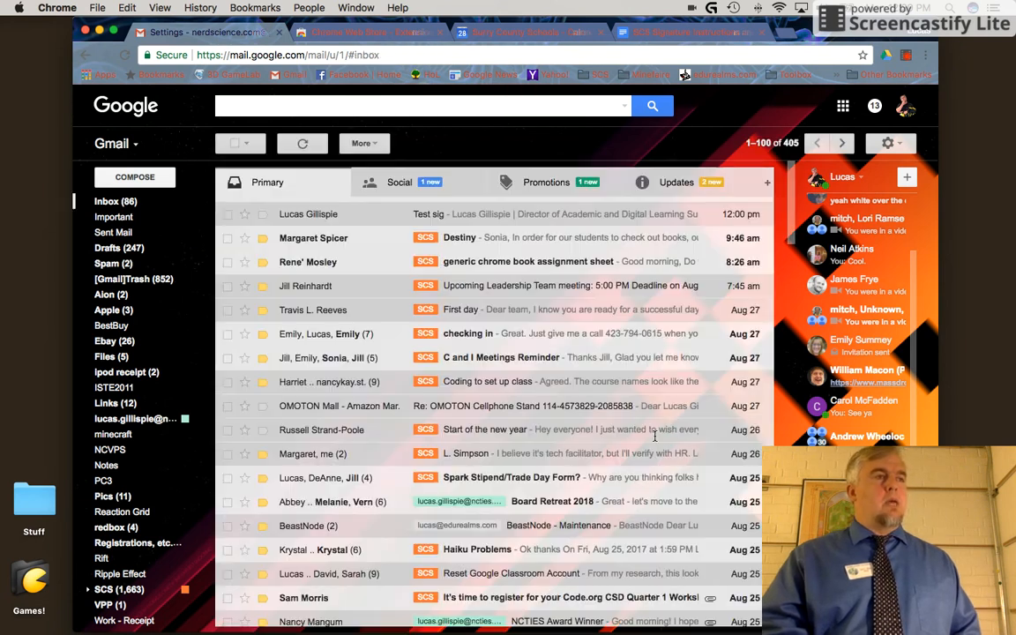